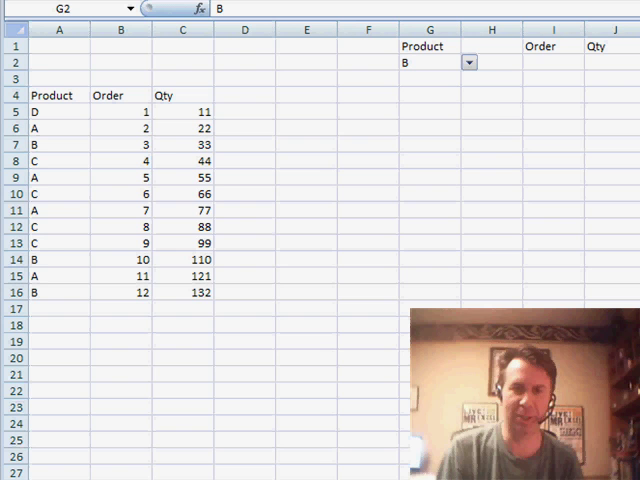
pyautogui.moveTo(584, 148)
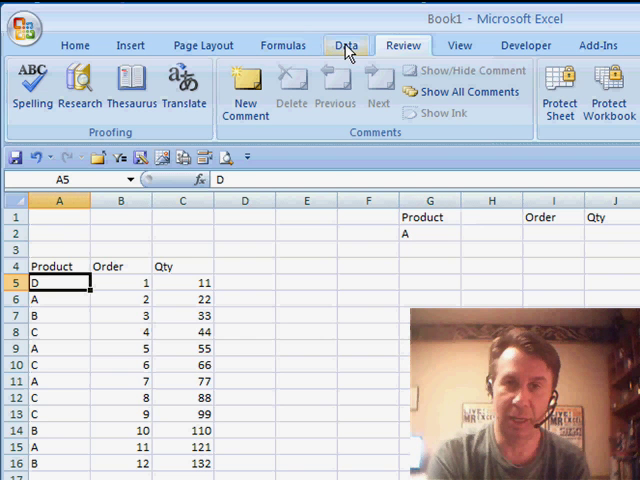
# Configure Advanced Filter to copy list A4:C16 matching criteria G1:G2 to destination I1:J1.
pyautogui.click(348, 44)
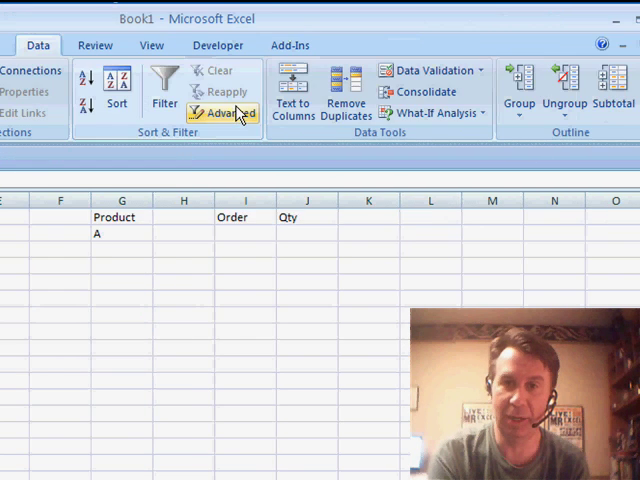
pyautogui.moveTo(236, 120)
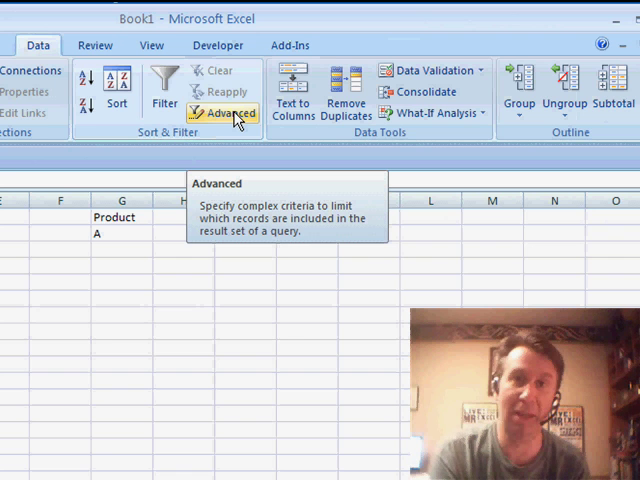
pyautogui.click(220, 108)
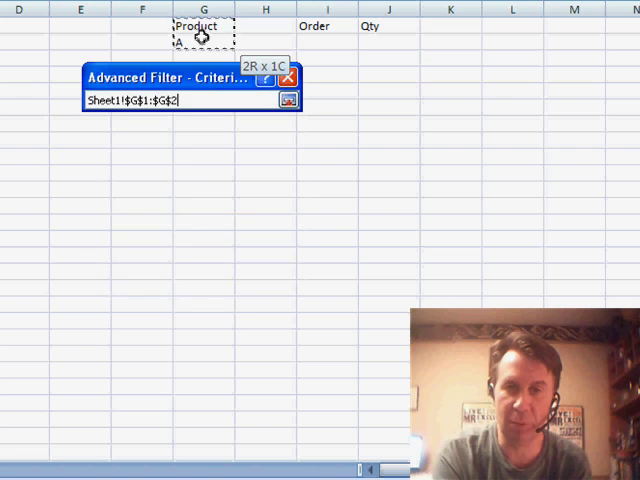
pyautogui.click(288, 100)
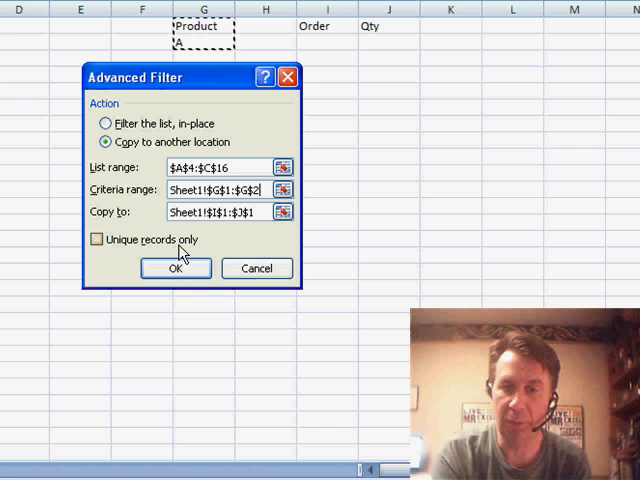
# Run the filter so product A's orders and quantities (2/22, 5/55, 7/77, 11/121) fill I:J.
pyautogui.click(176, 268)
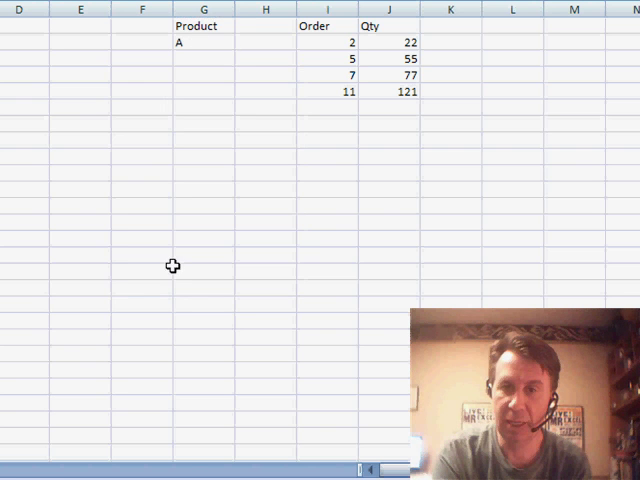
pyautogui.moveTo(396, 62)
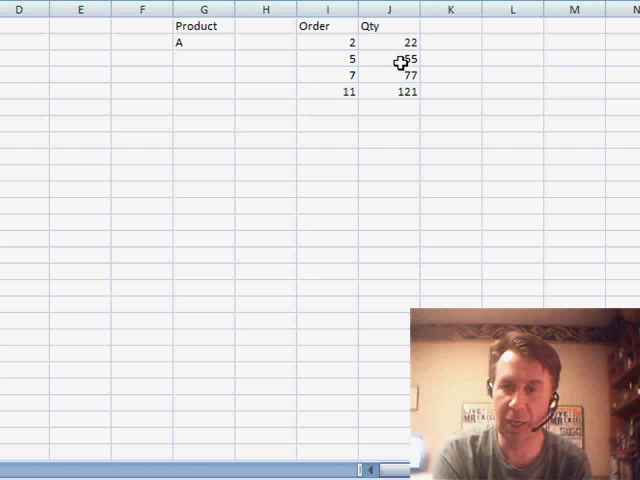
pyautogui.moveTo(340, 92)
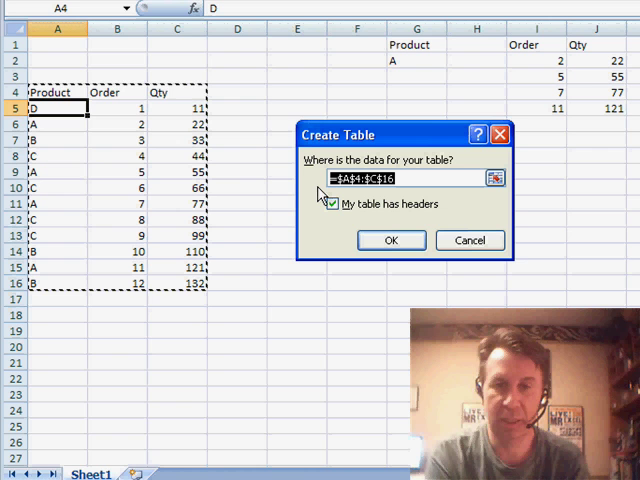
# Convert the data to a table and rerun the filter for product C, listing 4/44, 6/66, 8/88, 9/99.
pyautogui.click(392, 240)
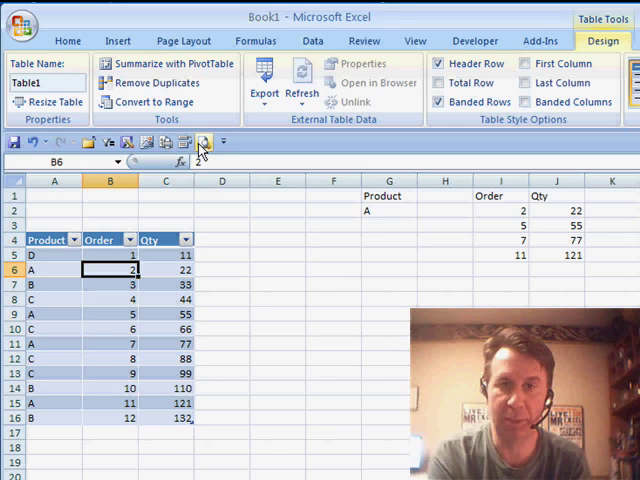
pyautogui.click(312, 40)
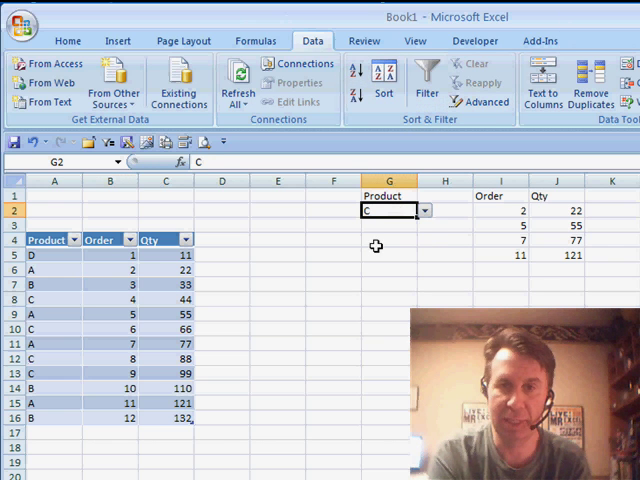
pyautogui.click(482, 100)
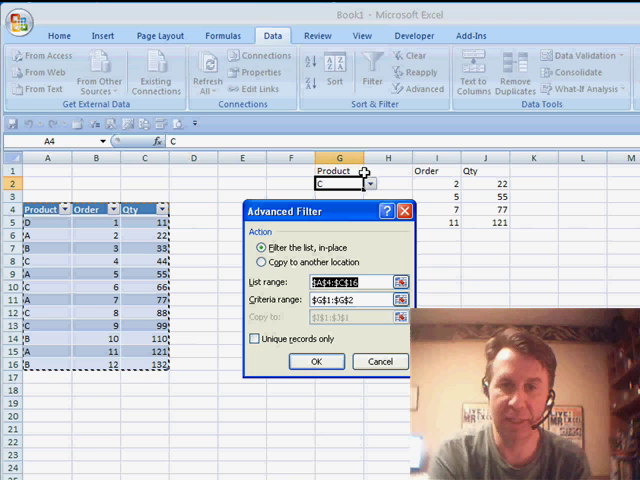
pyautogui.click(262, 260)
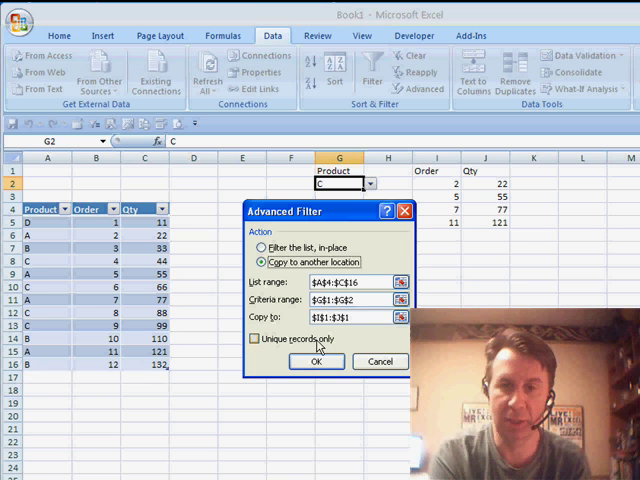
pyautogui.click(316, 360)
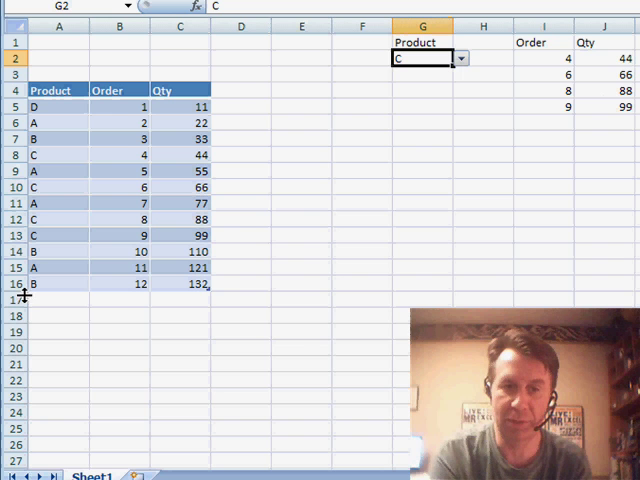
# Add row D, 99999, 99999 to the table and rerun the filter for D, listing 1/11 and 99999/99999.
pyautogui.click(52, 300)
pyautogui.write('D')
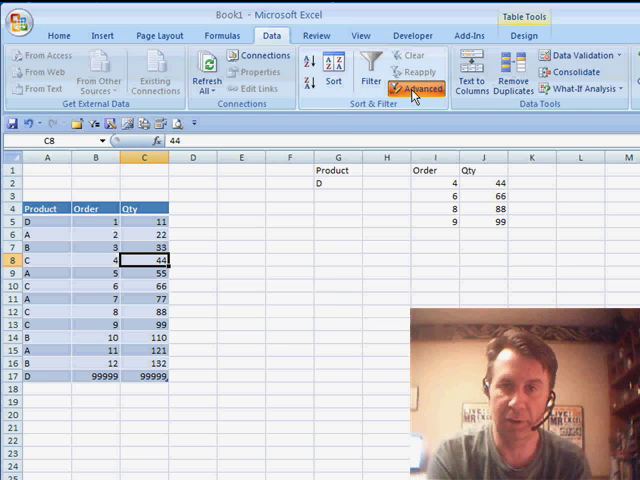
pyautogui.click(424, 90)
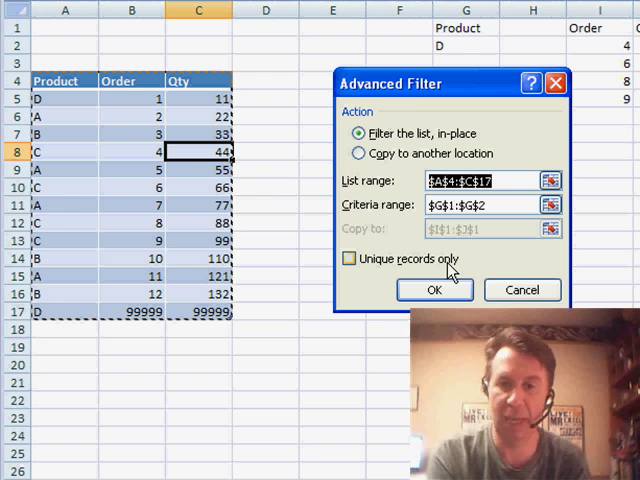
pyautogui.click(358, 152)
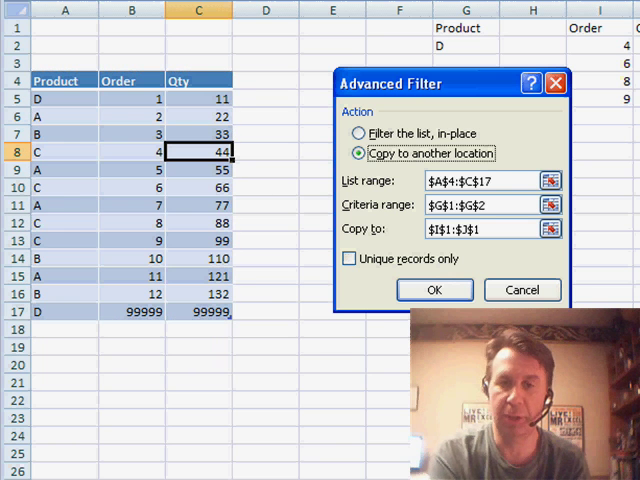
pyautogui.click(434, 290)
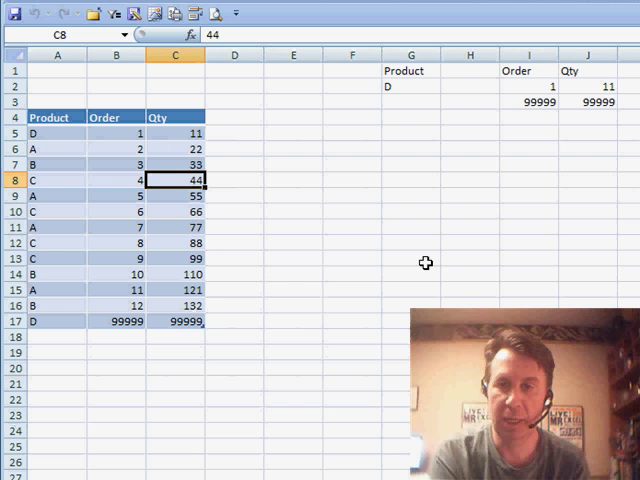